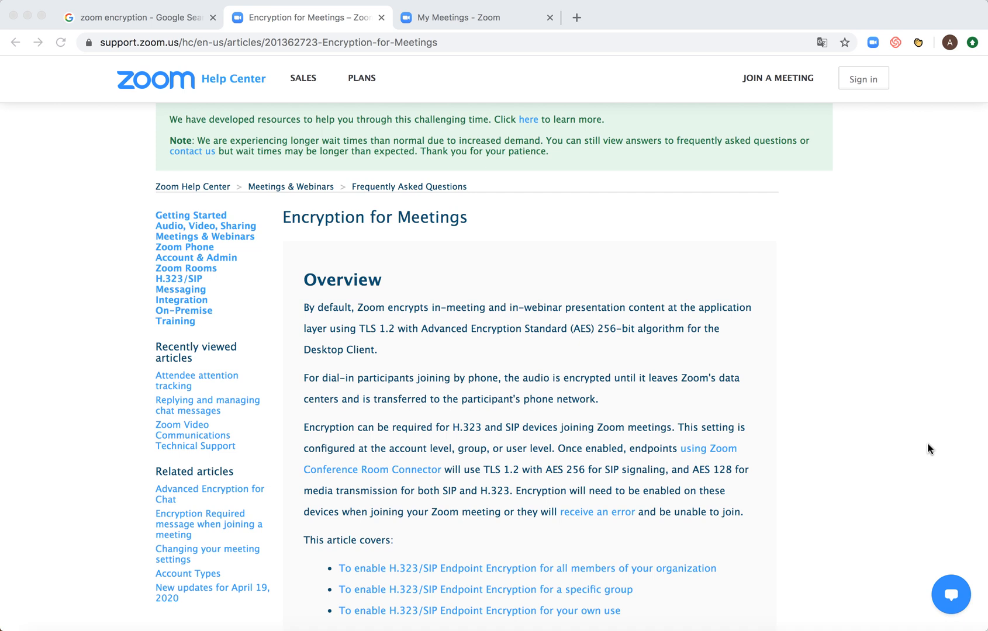
mouse_move(853, 434)
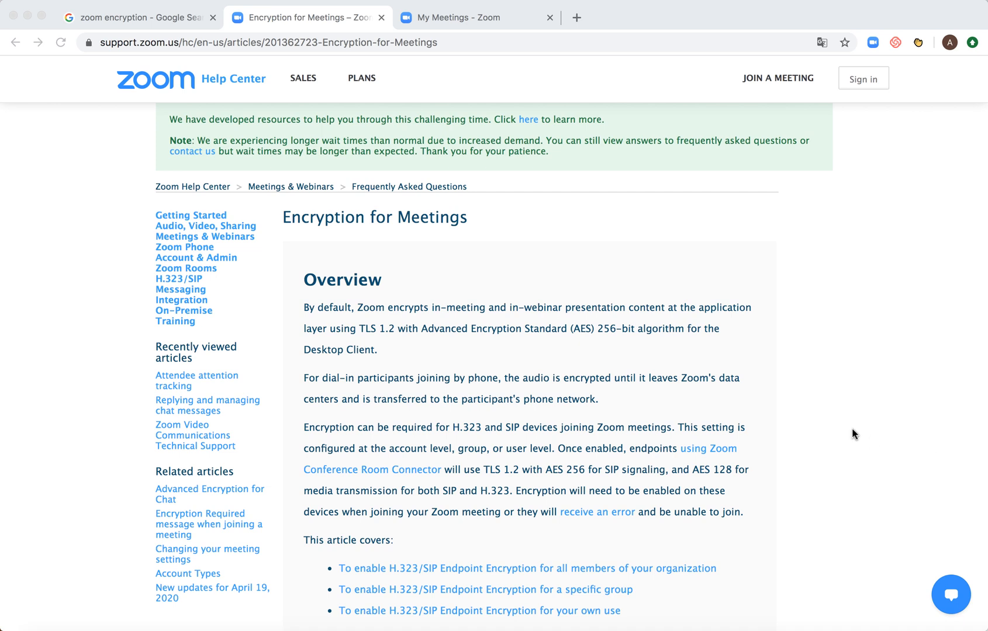
Step: Scroll the Encryption for Meetings article down to the organization-wide H.323/SIP endpoint encryption instructions
scroll(down, 3)
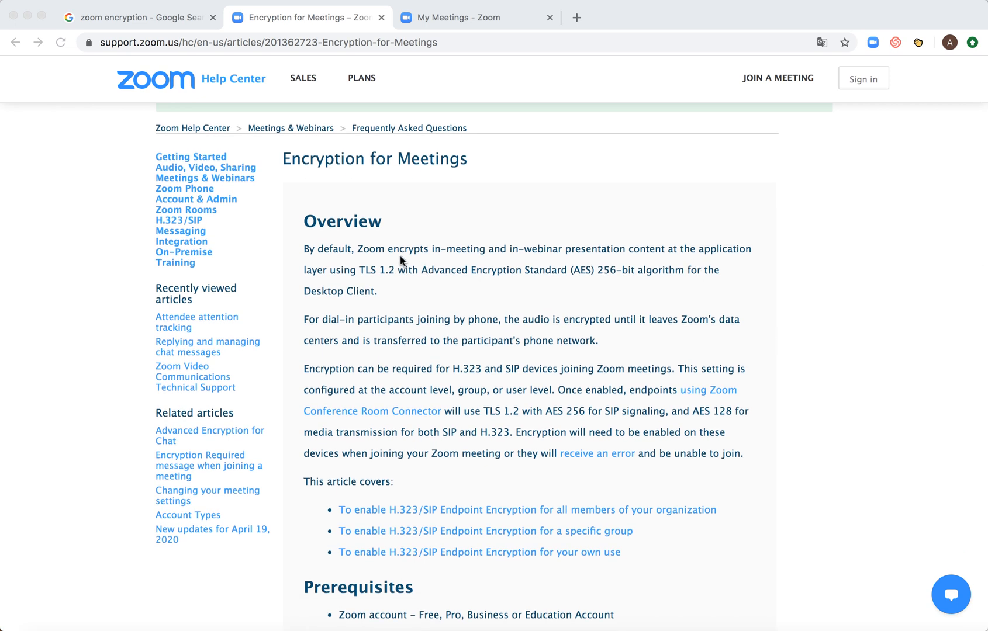
mouse_move(538, 267)
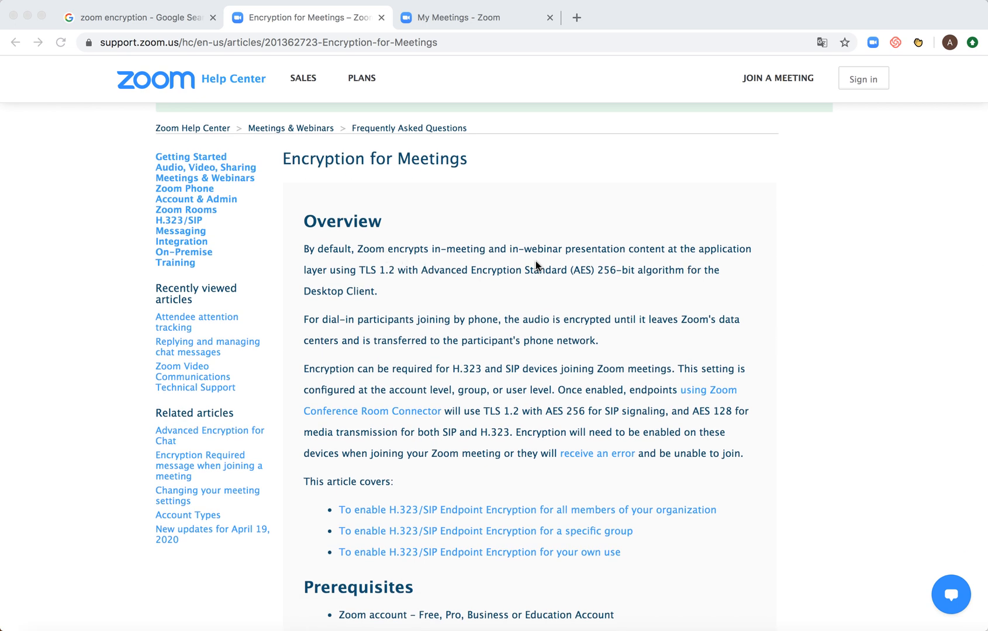
mouse_move(711, 263)
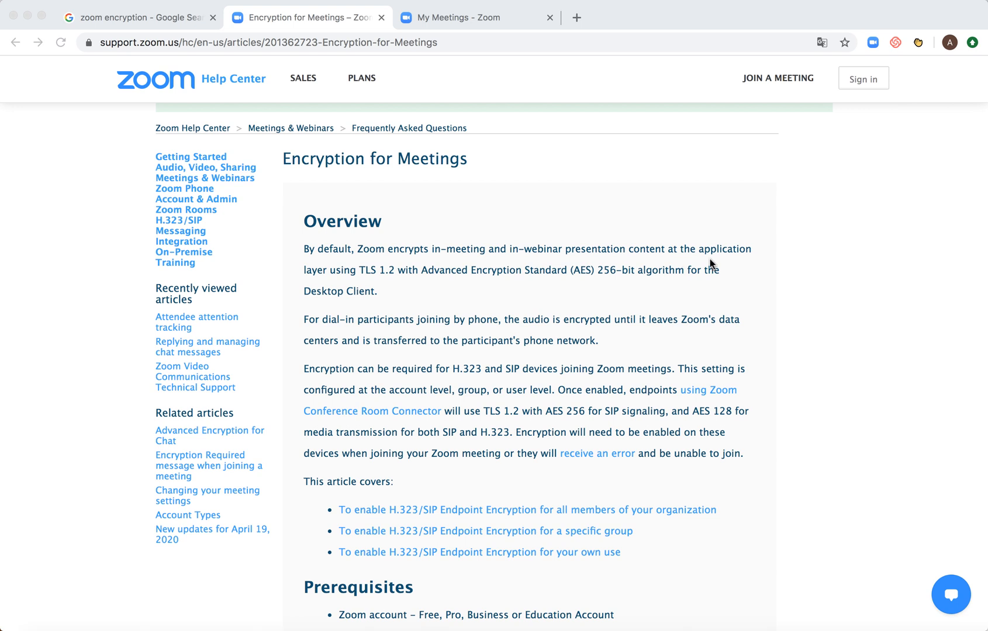
mouse_move(555, 288)
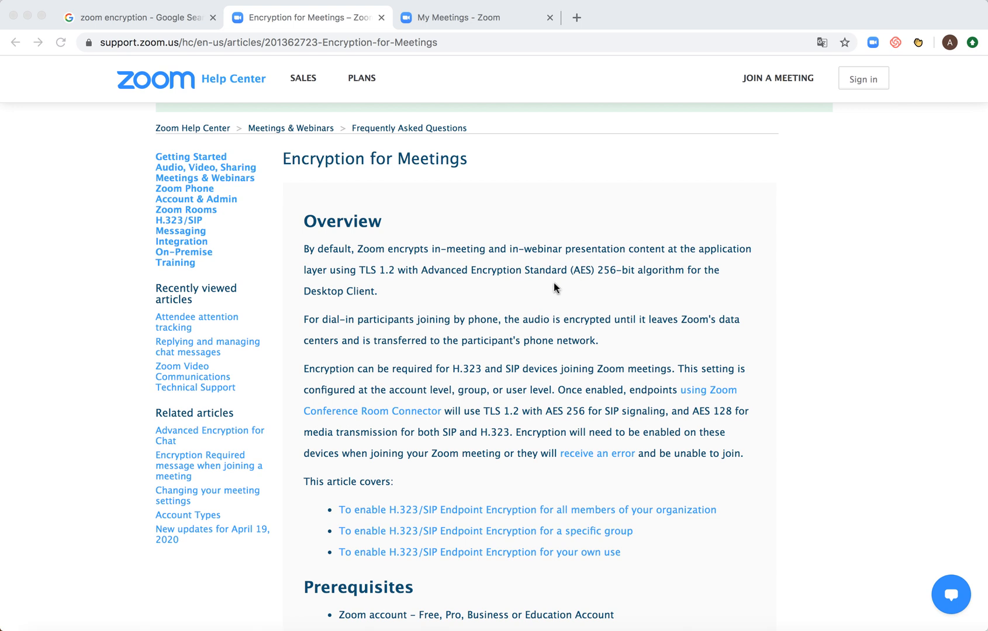
scroll(down, 3)
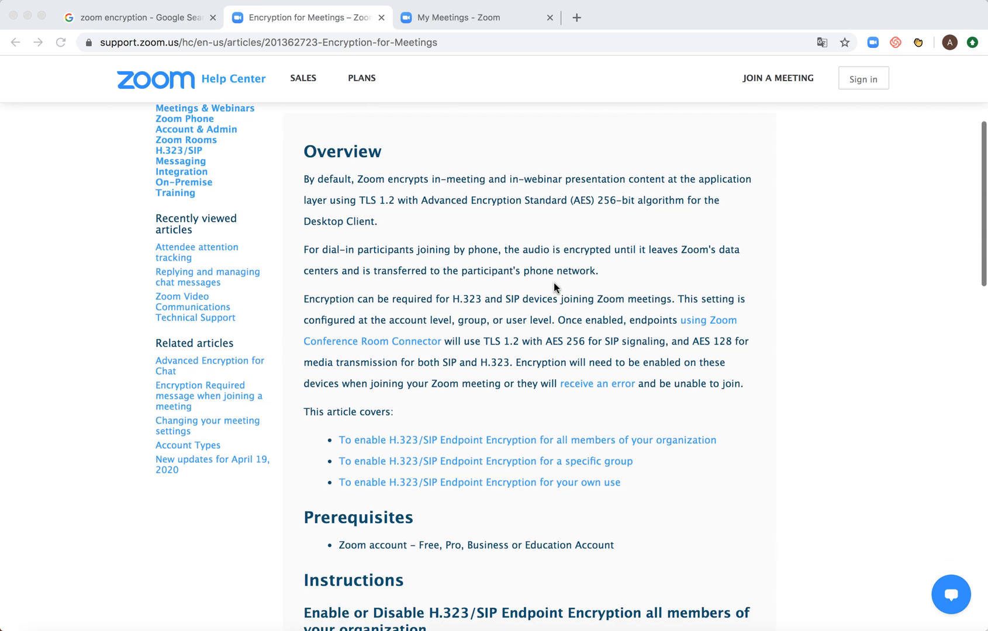
scroll(down, 3)
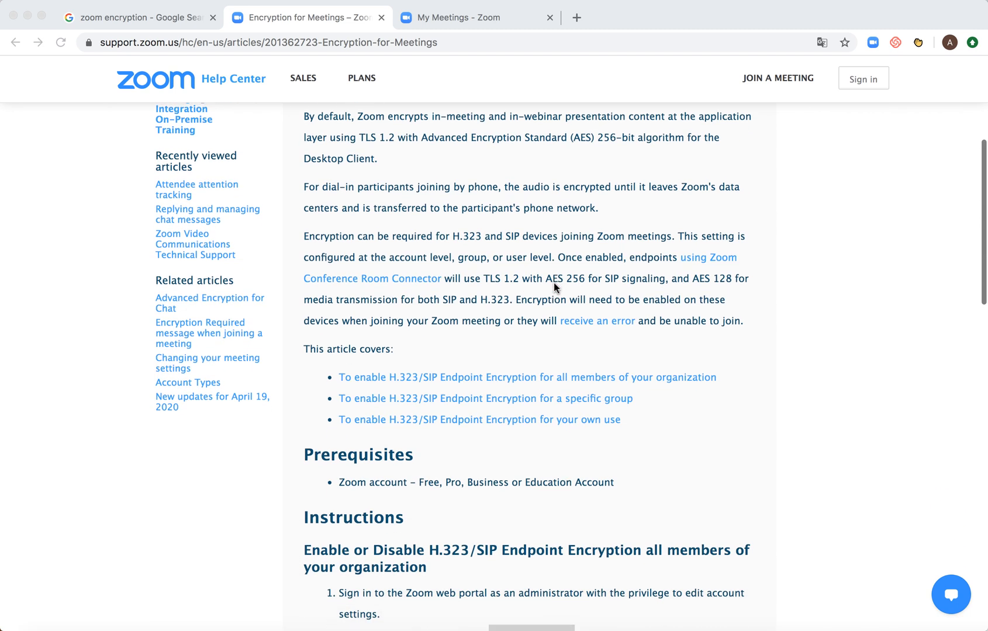
scroll(down, 3)
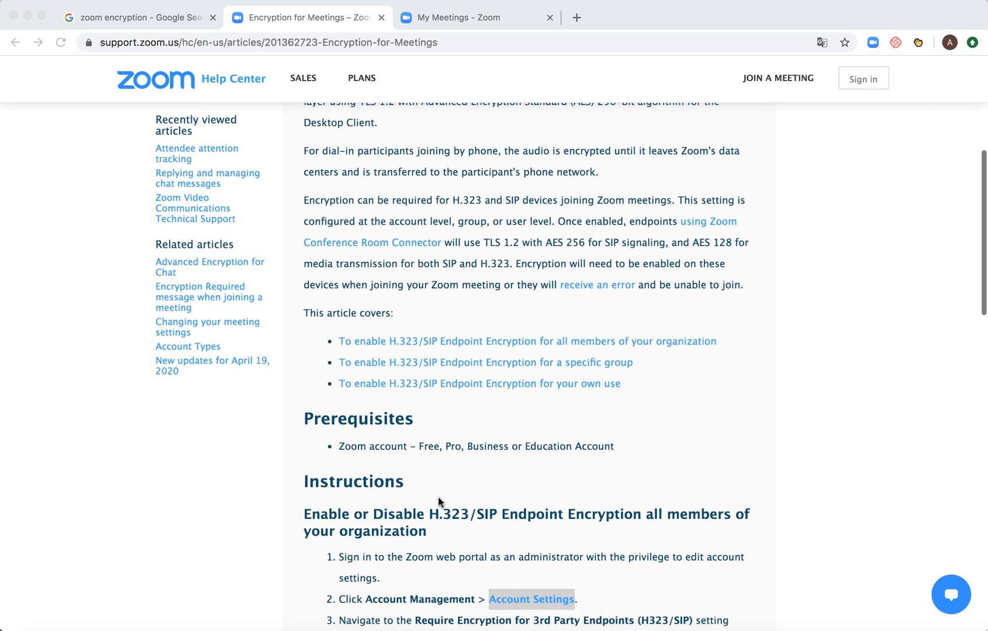
mouse_move(481, 526)
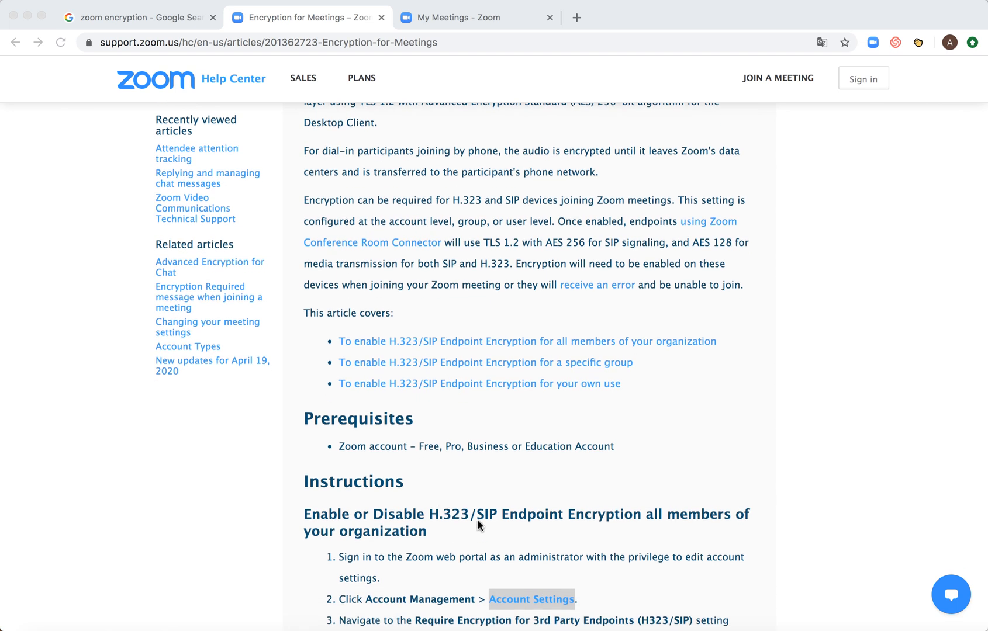
mouse_move(702, 458)
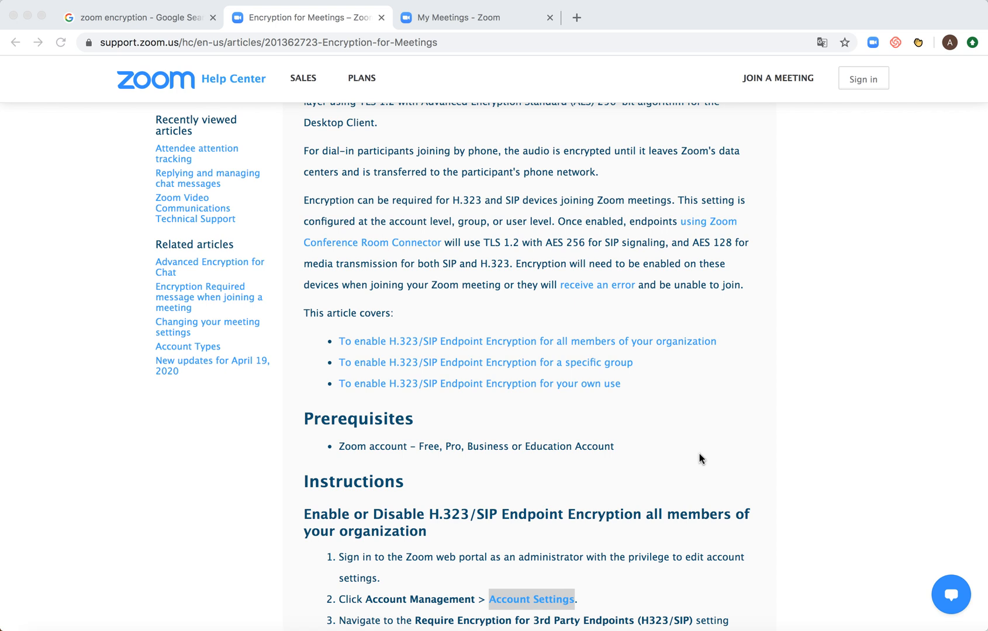
scroll(down, 3)
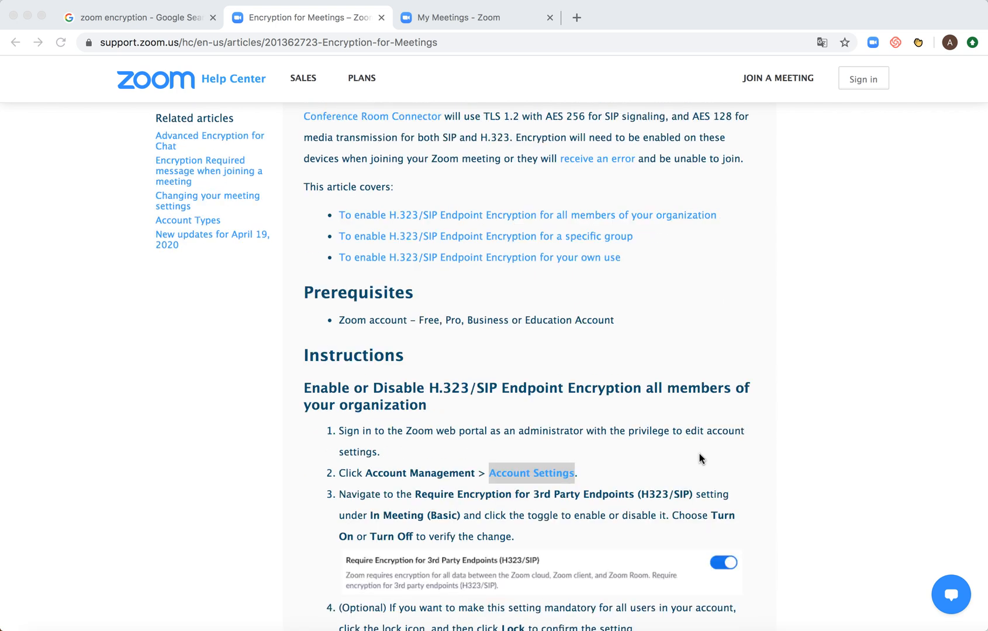
scroll(down, 3)
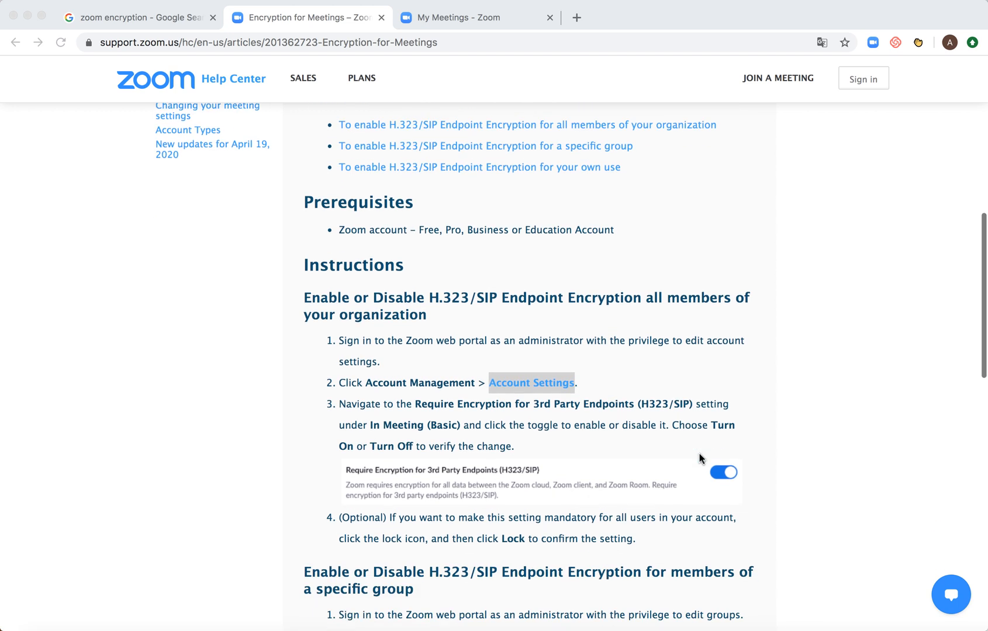
scroll(down, 3)
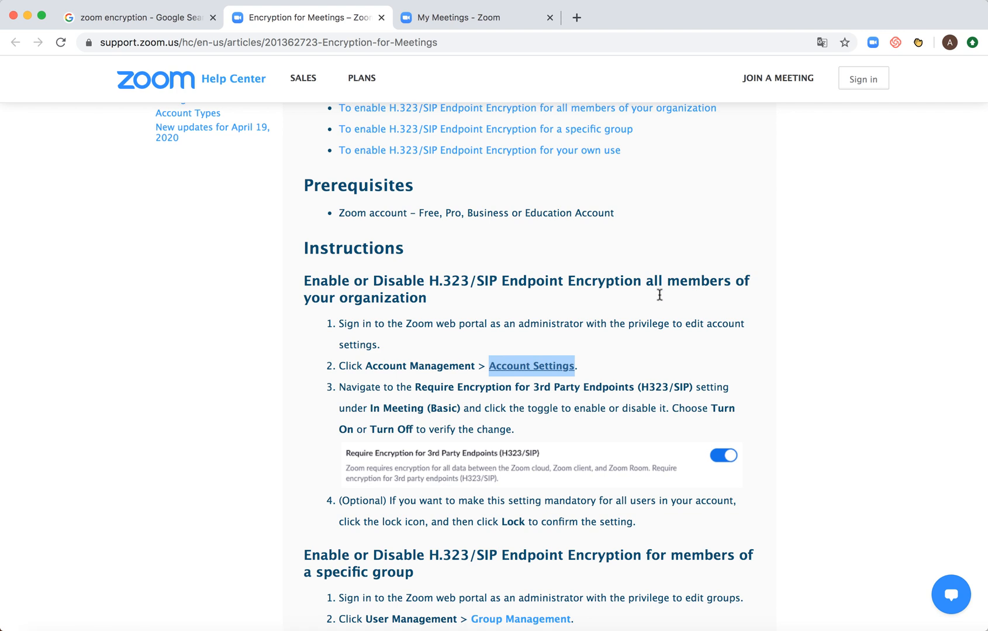
scroll(down, 3)
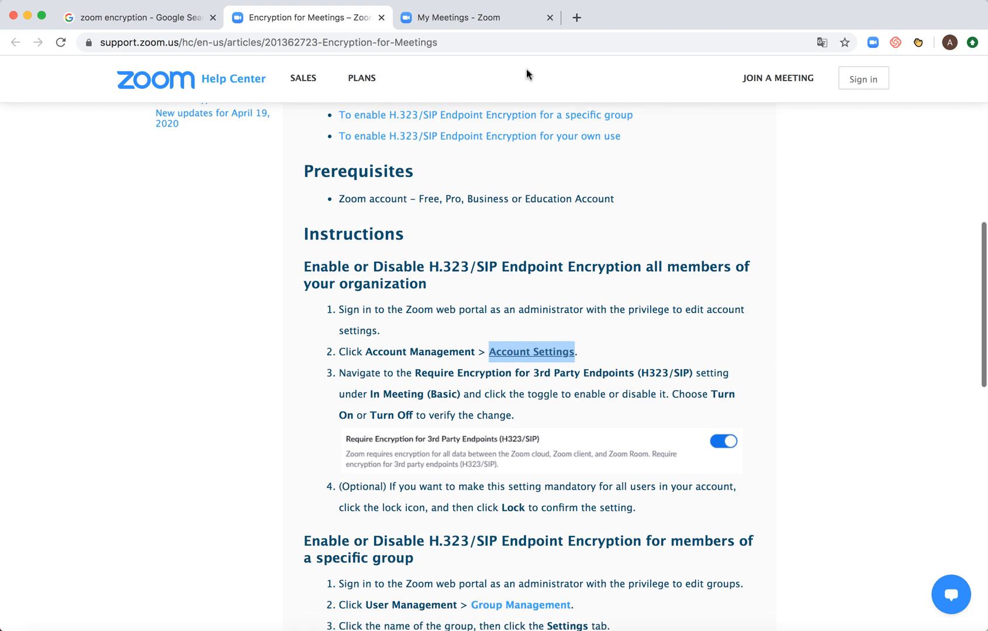
mouse_move(480, 18)
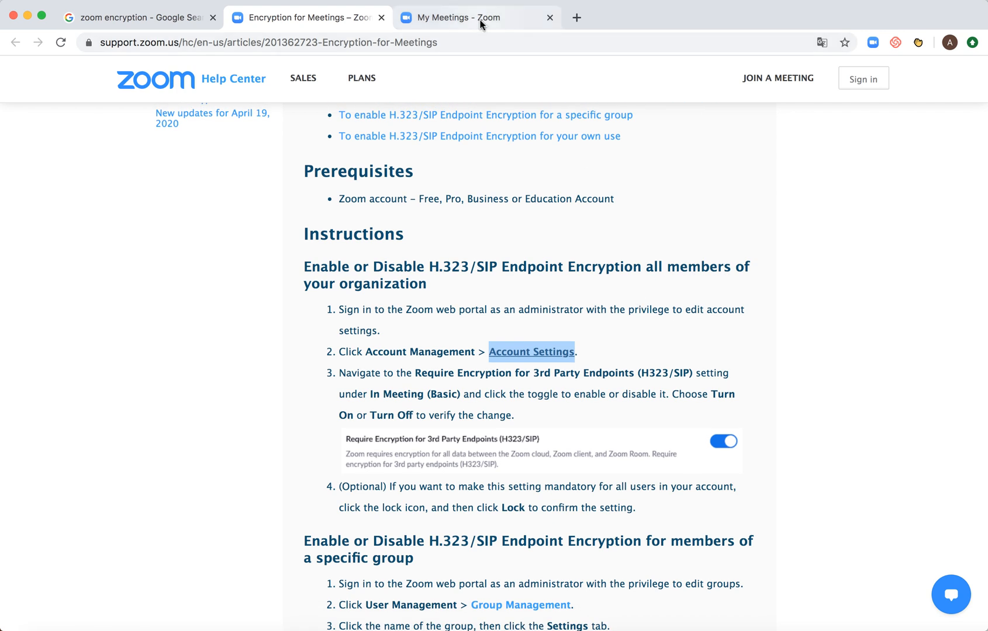
Step: Switch to the Zoom account and navigate to the personal Settings page showing the Meeting options
click(475, 18)
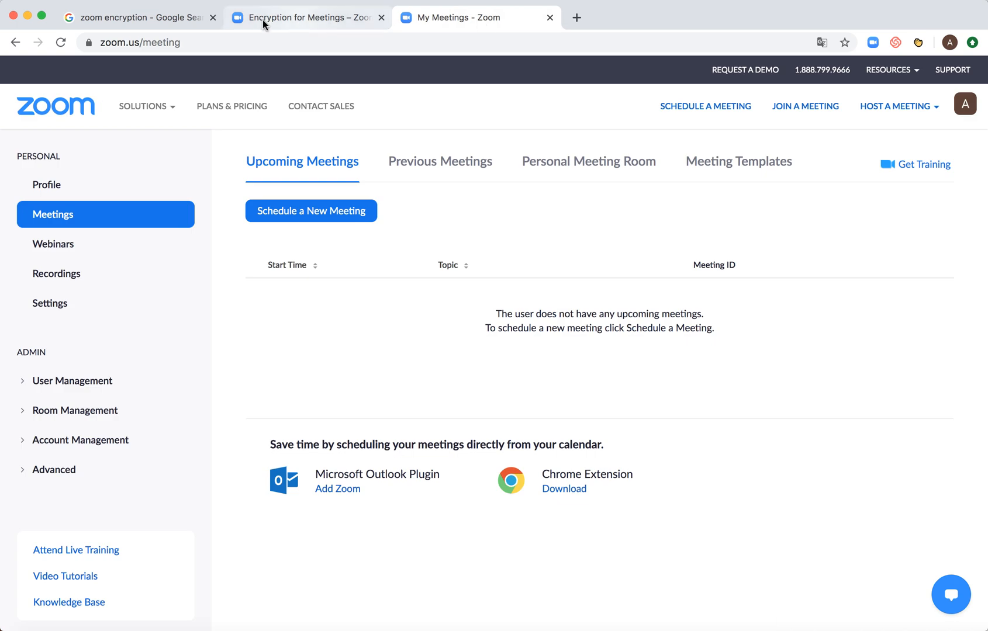
click(142, 107)
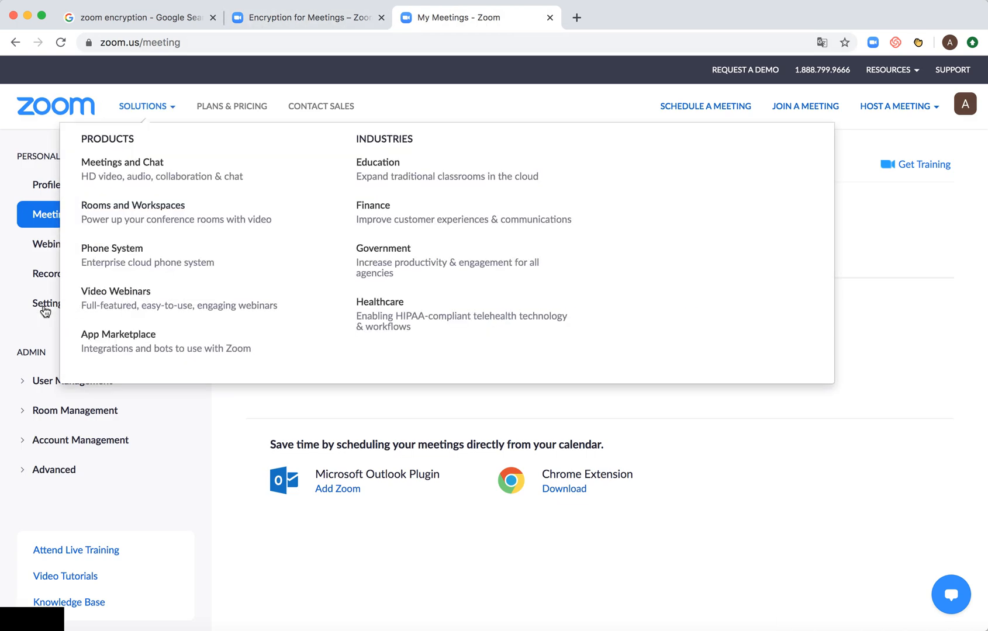
click(49, 303)
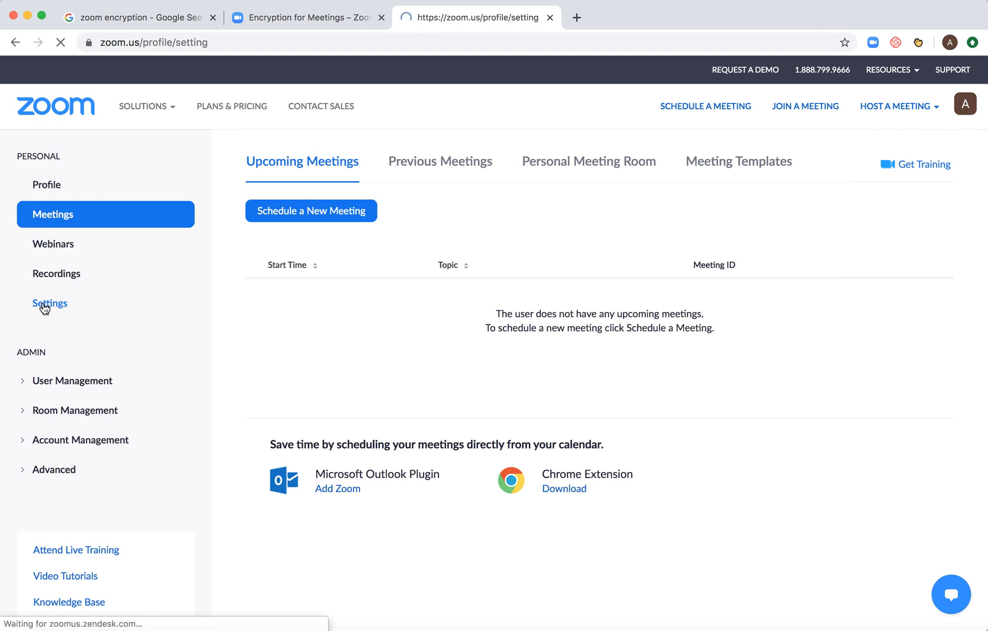
click(51, 303)
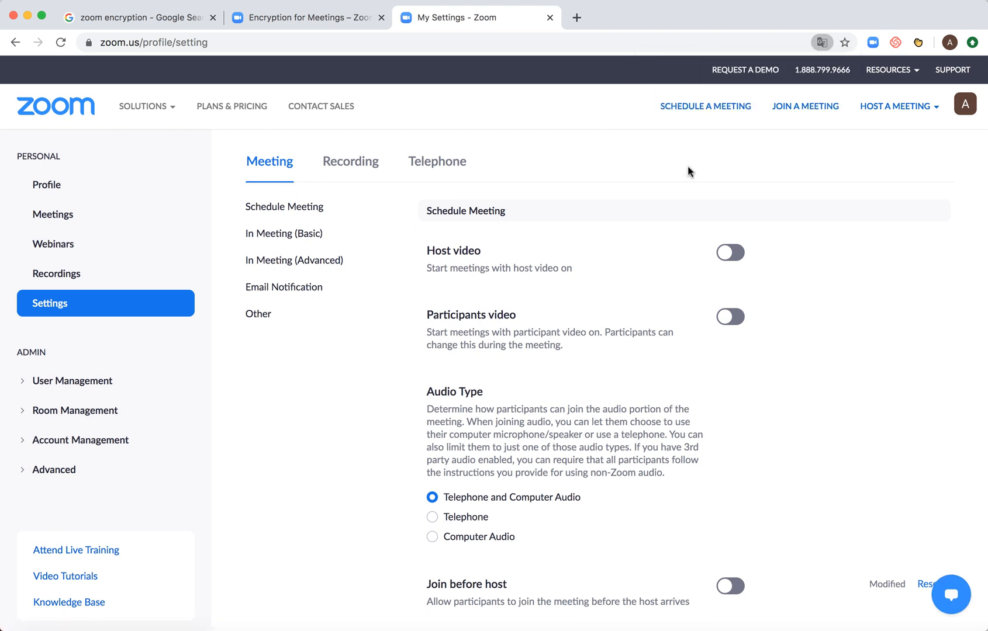
Step: Find 'enc' on the settings page and switch on Require encryption for 3rd party endpoints (SIP/H.323)
text(encryp)
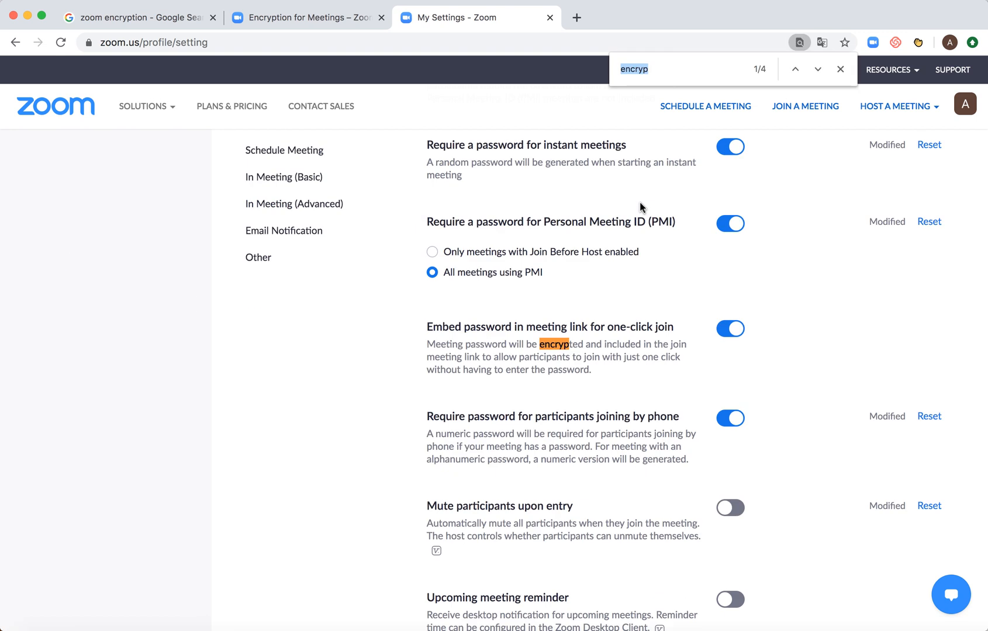
click(816, 69)
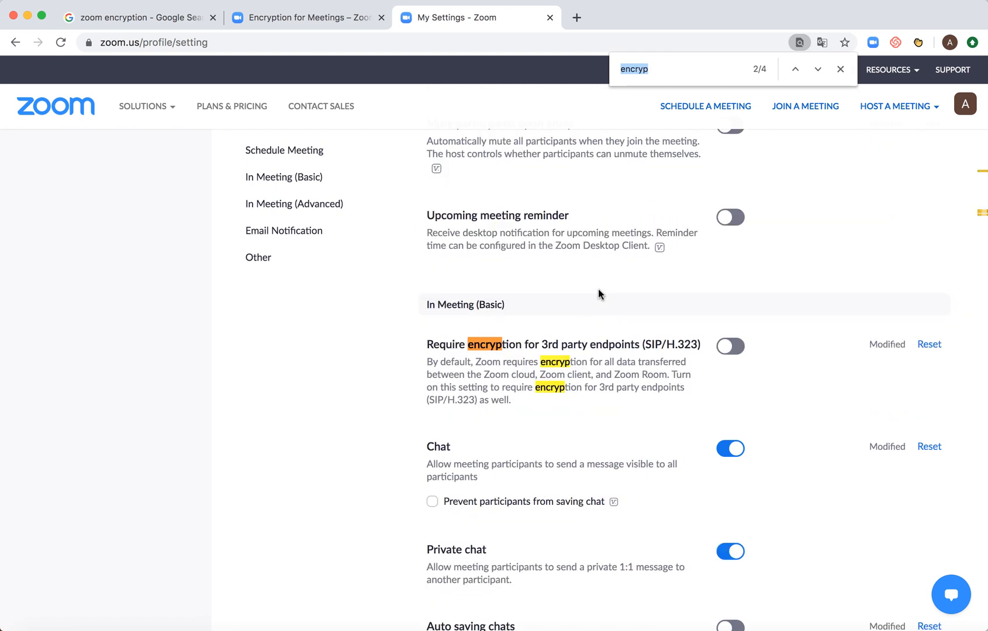
mouse_move(520, 332)
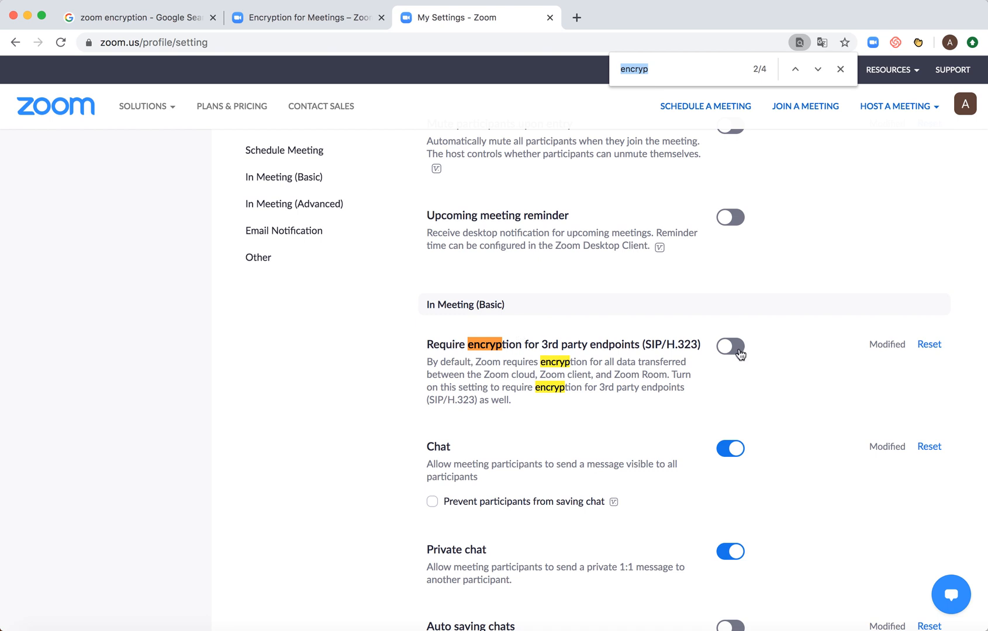
click(729, 346)
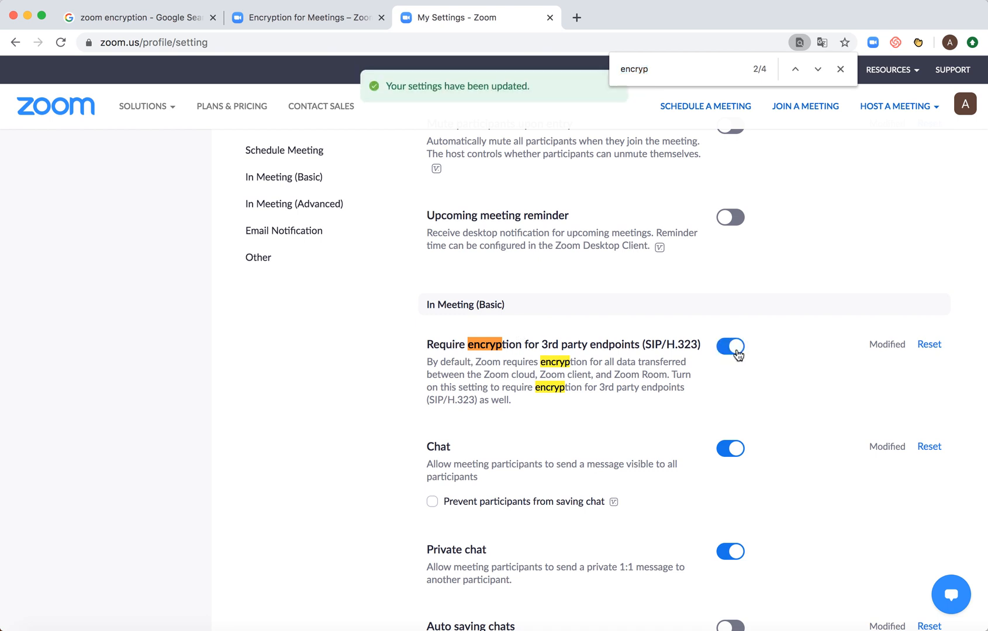
click(731, 346)
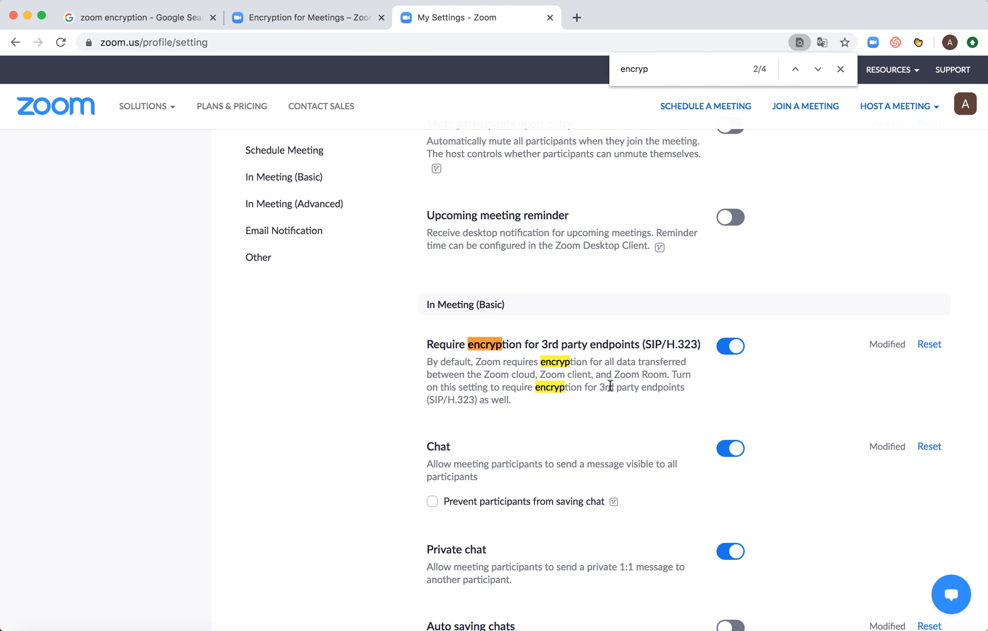
mouse_move(567, 408)
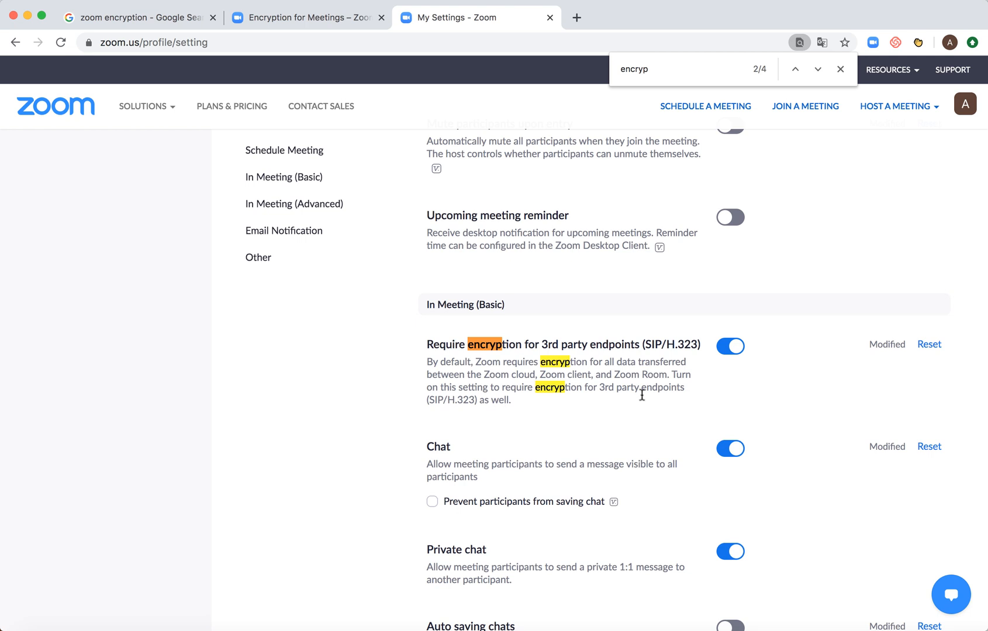
mouse_move(574, 398)
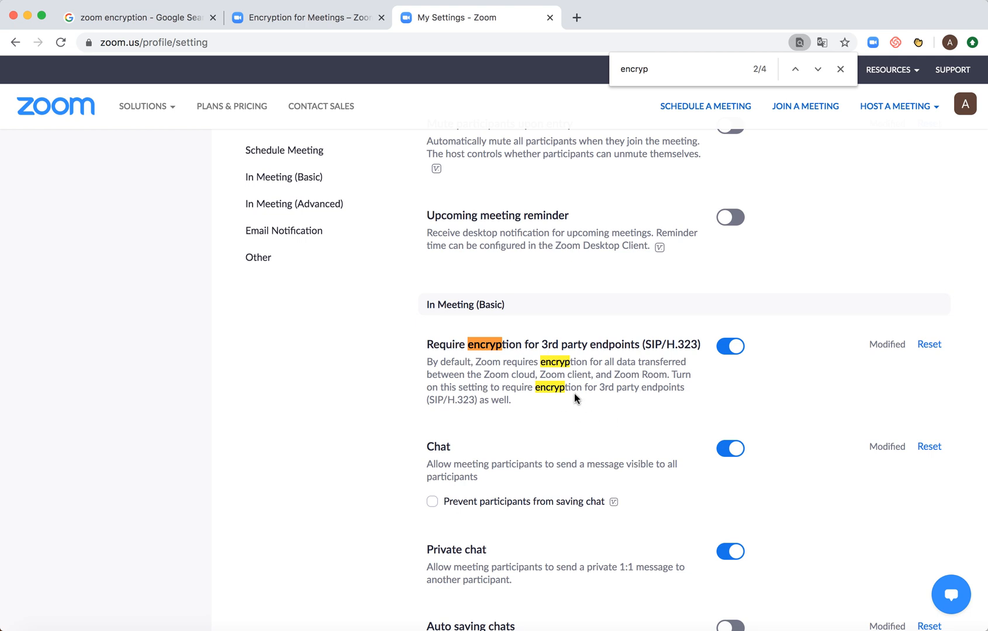
mouse_move(658, 385)
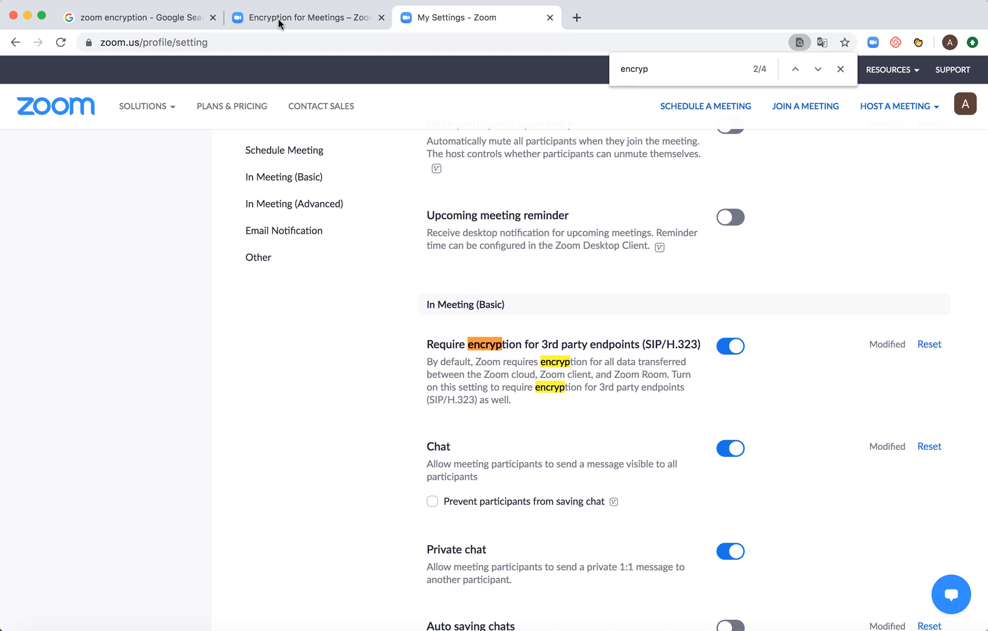
Step: Return to the help article and scroll to the group-level and personal endpoint encryption instructions
click(306, 17)
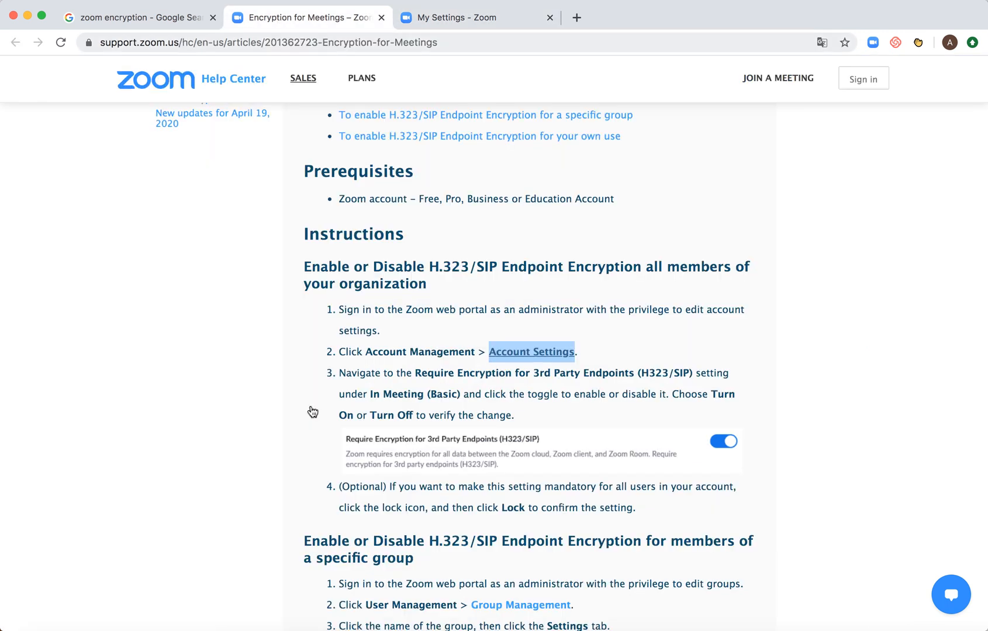
scroll(down, 3)
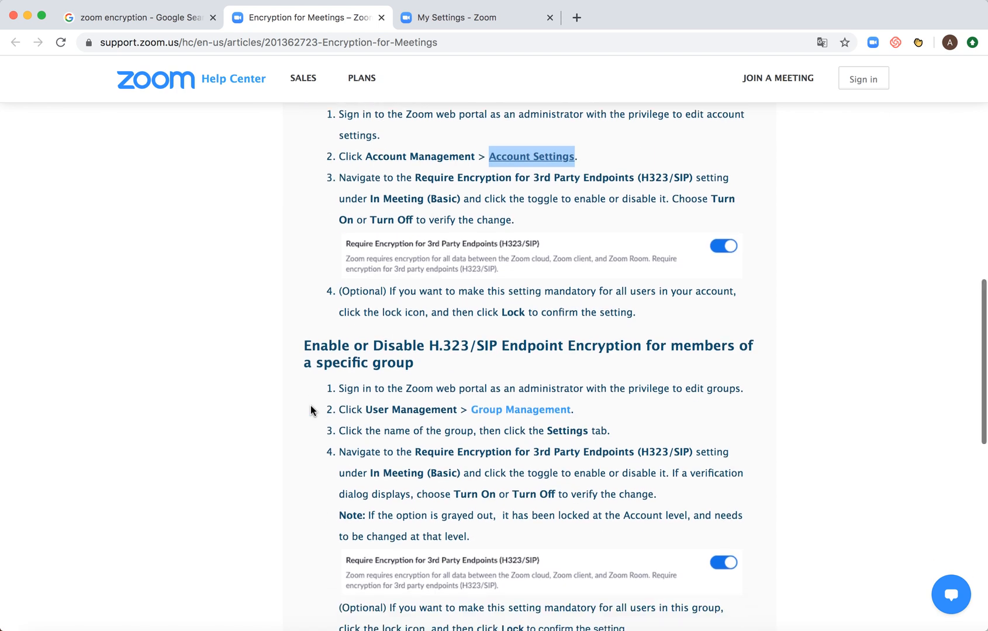
scroll(down, 3)
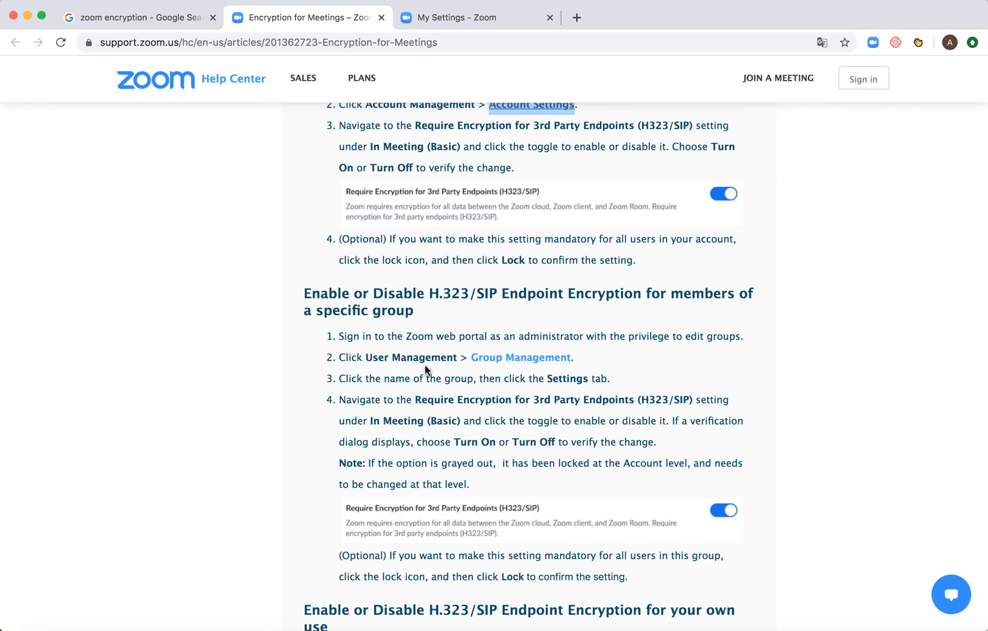
mouse_move(500, 417)
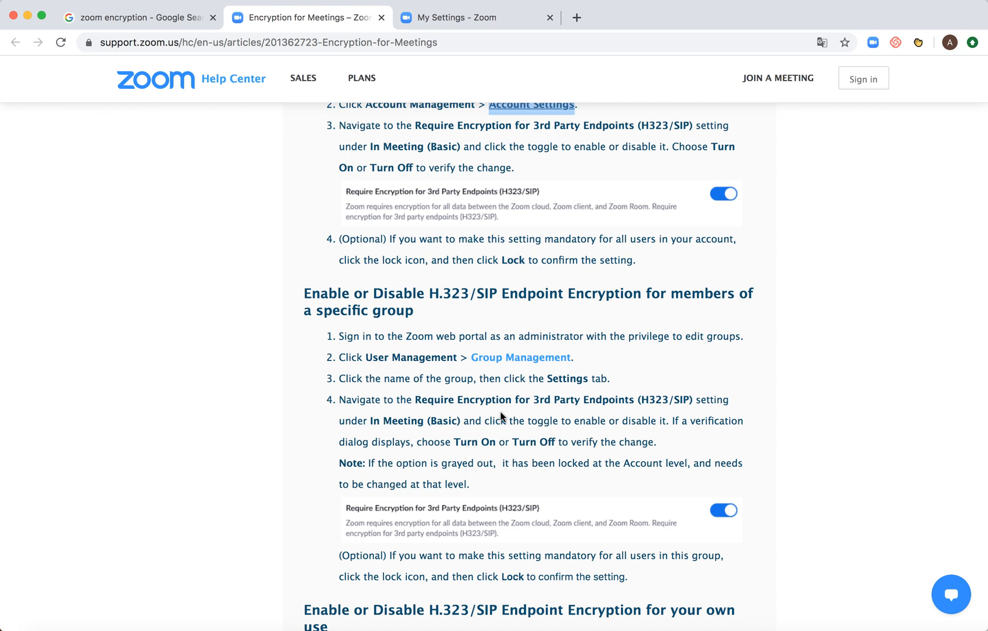
scroll(down, 3)
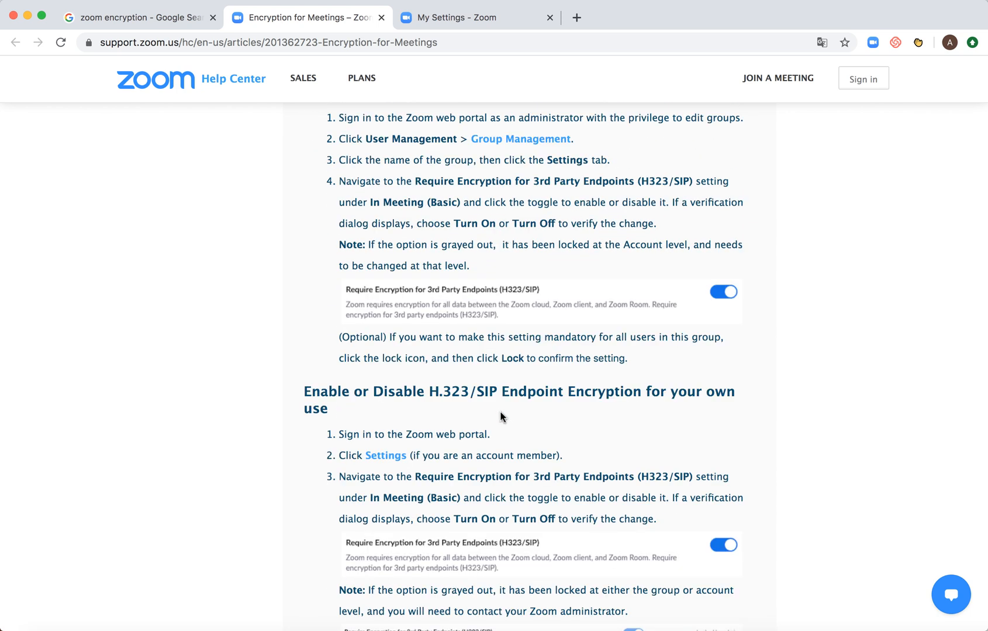
scroll(down, 3)
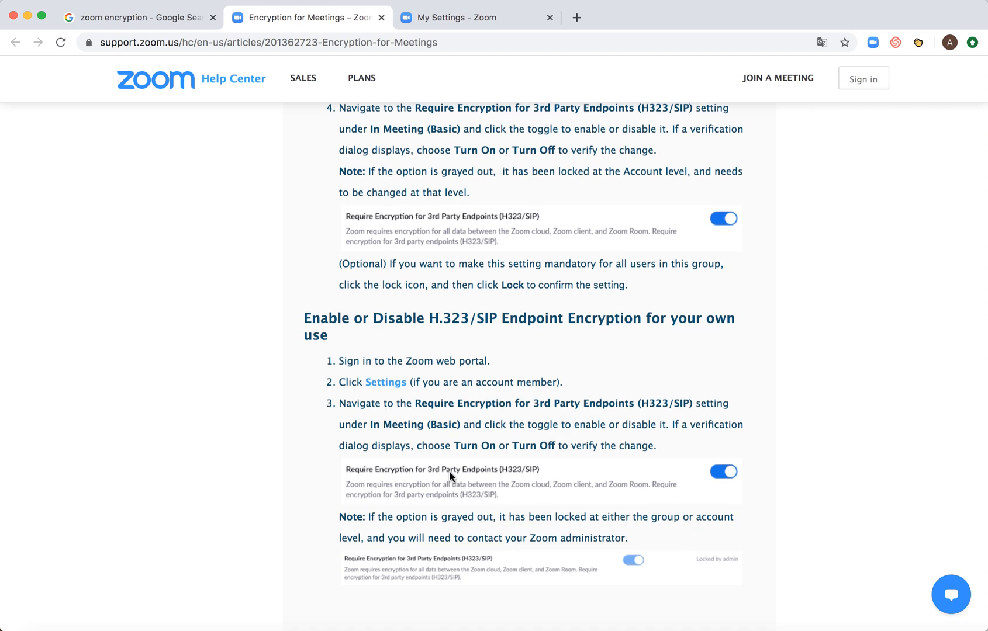
scroll(down, 3)
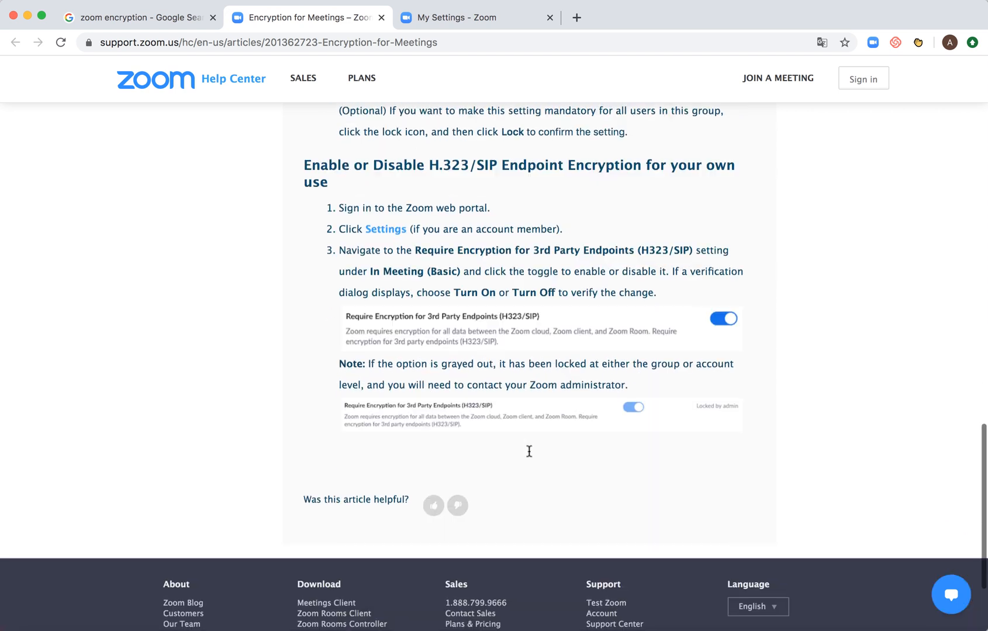
scroll(up, 3)
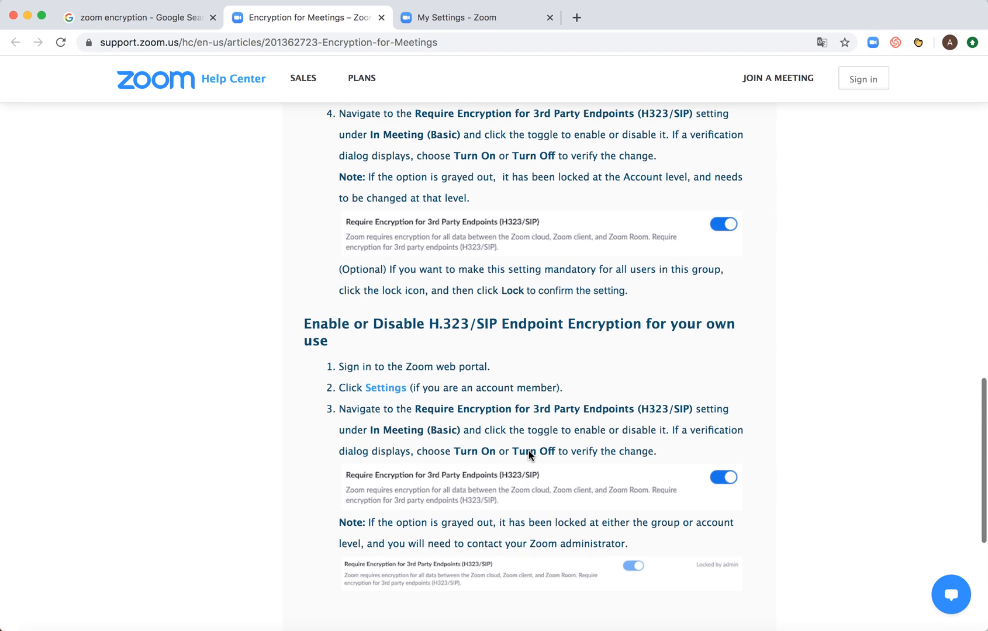